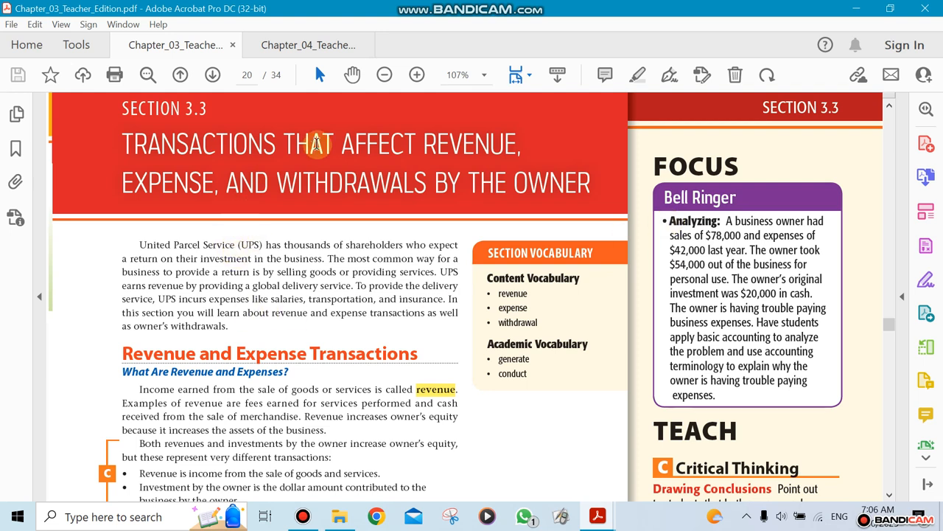
{"action": "mouse_move", "coordinate": [352, 159]}
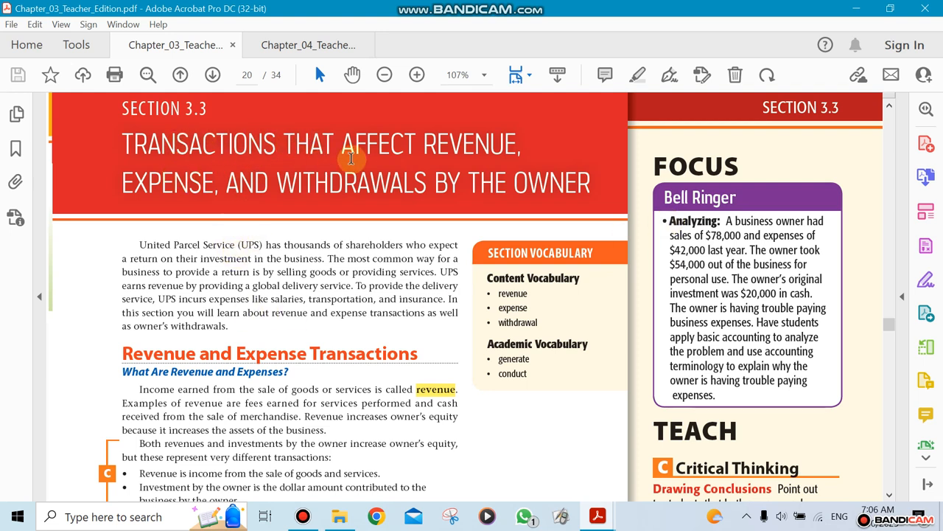
{"action": "mouse_move", "coordinate": [295, 198]}
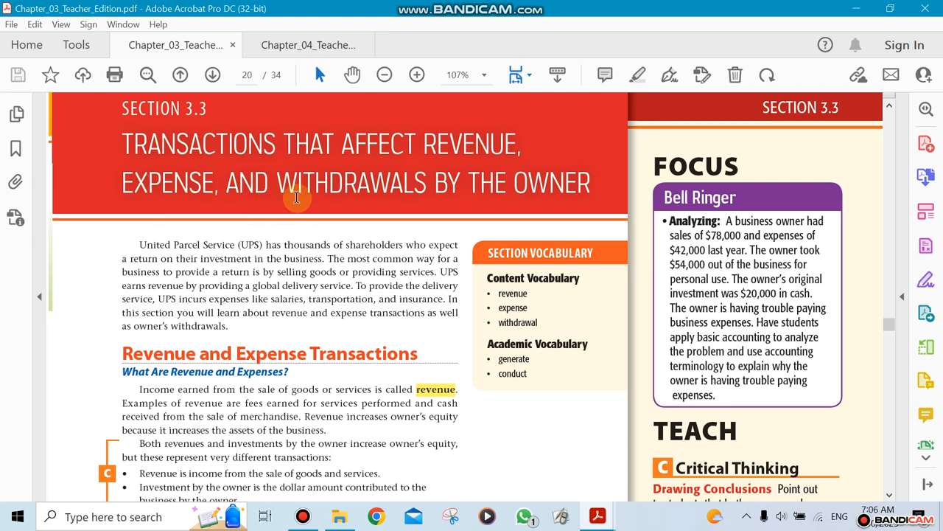
{"action": "mouse_move", "coordinate": [604, 170]}
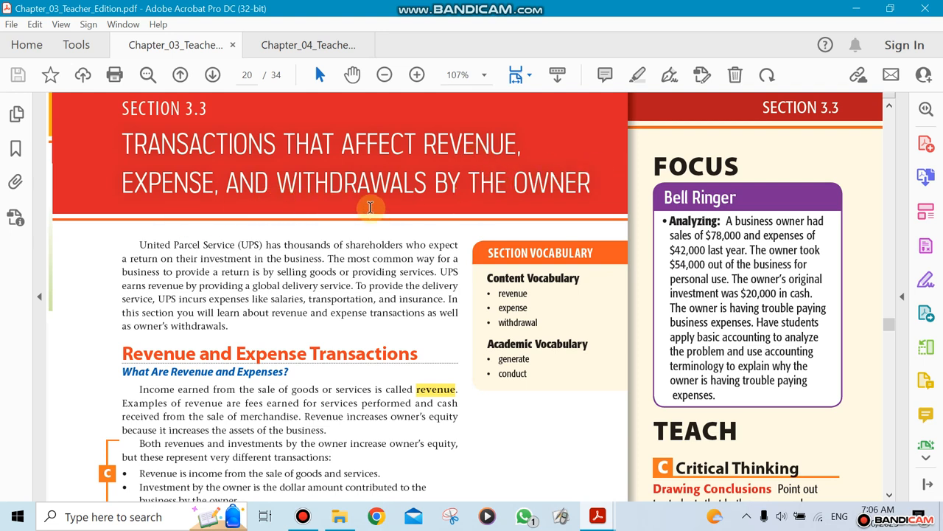
{"action": "mouse_move", "coordinate": [161, 194]}
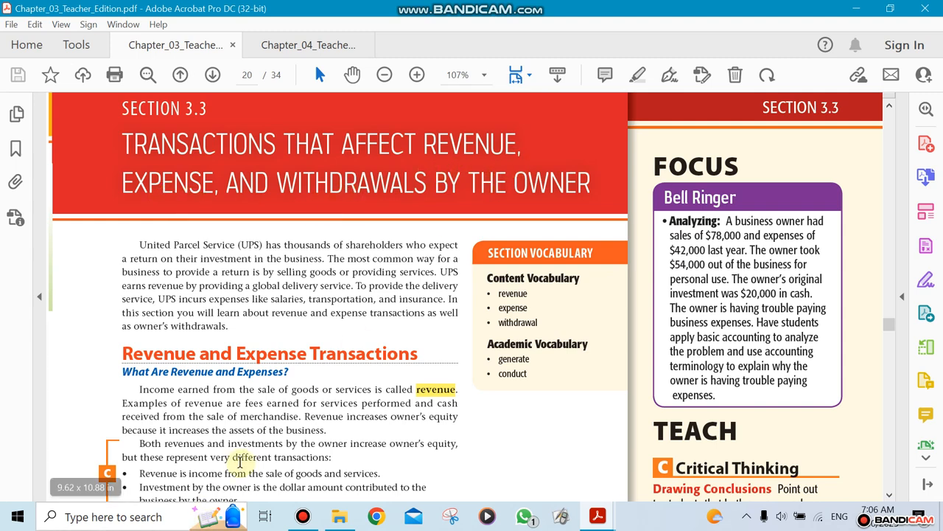
Step: Scroll down page 63 past revenue and expenses to Business Transaction 8, the $1,200 delivery check
{"action": "scroll", "scroll_direction": "down", "scroll_amount": 3}
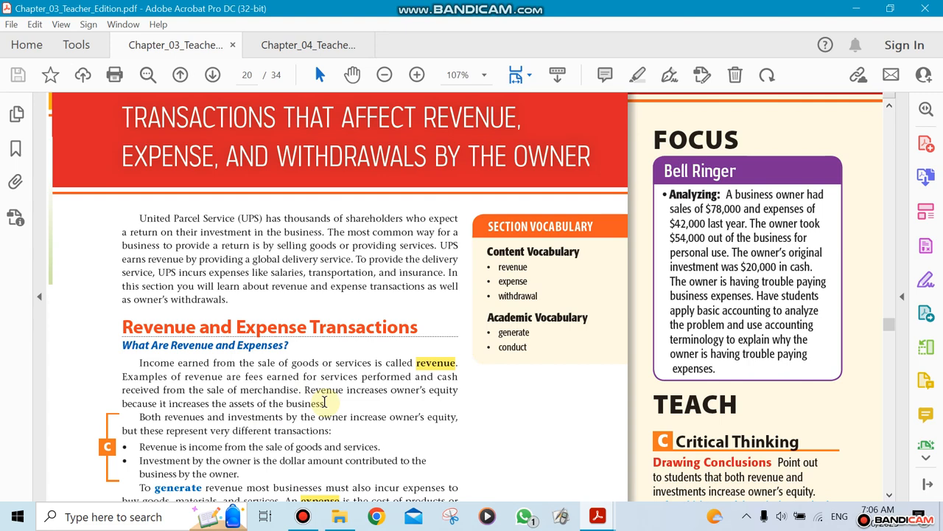
{"action": "scroll", "scroll_direction": "down", "scroll_amount": 3}
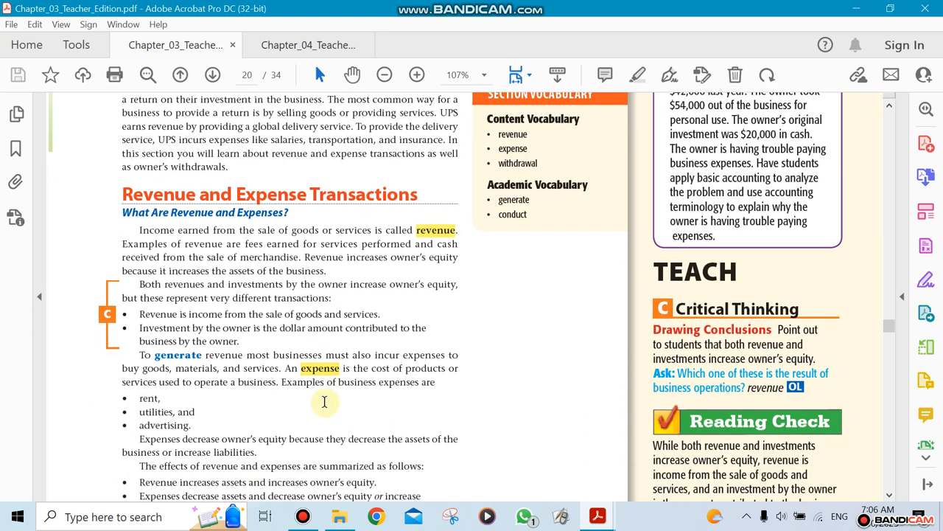
{"action": "scroll", "scroll_direction": "down", "scroll_amount": 3}
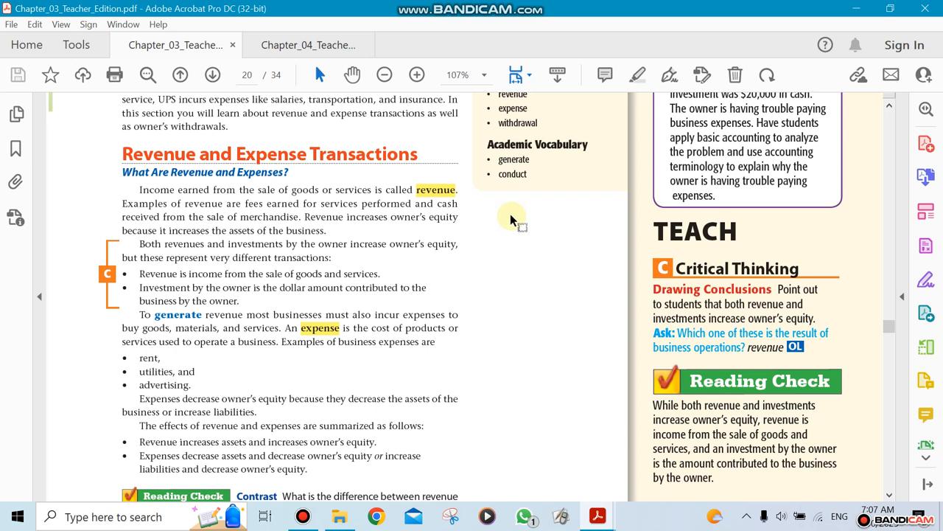
{"action": "mouse_move", "coordinate": [527, 310]}
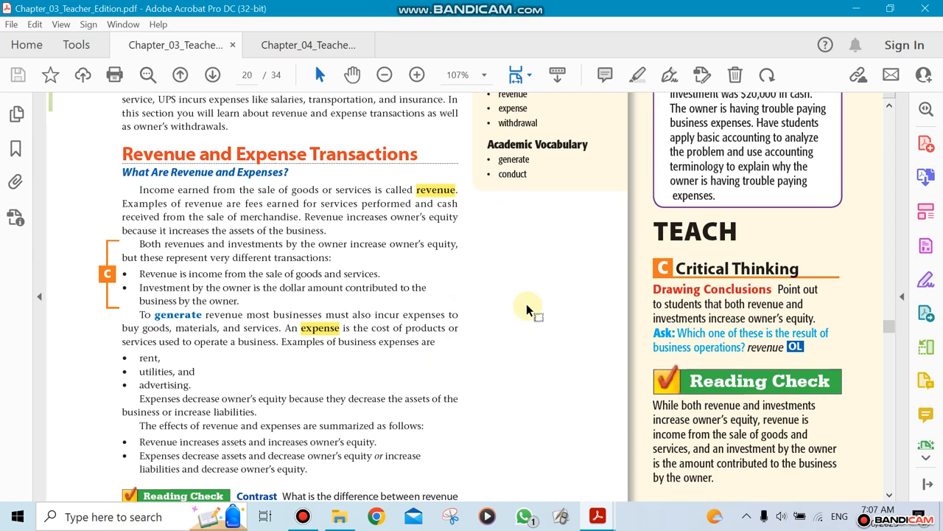
{"action": "scroll", "scroll_direction": "down", "scroll_amount": 3}
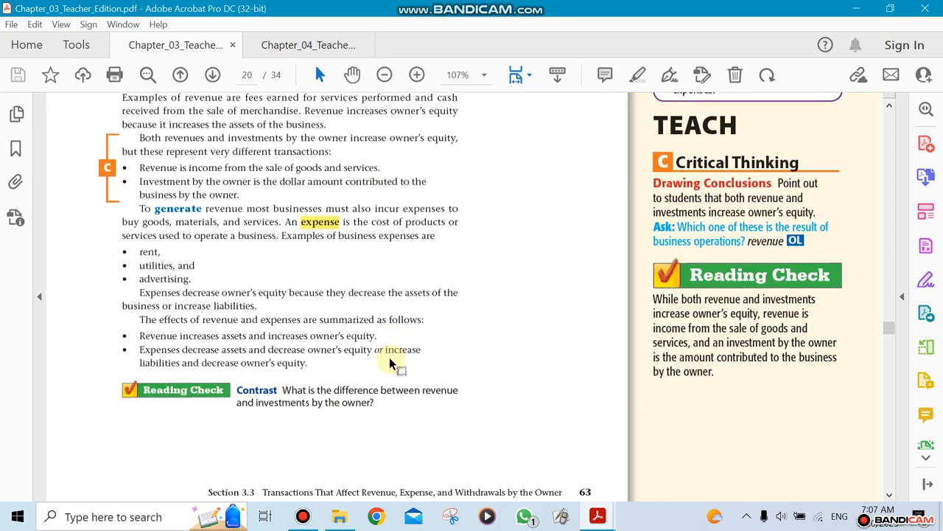
{"action": "scroll", "scroll_direction": "down", "scroll_amount": 3}
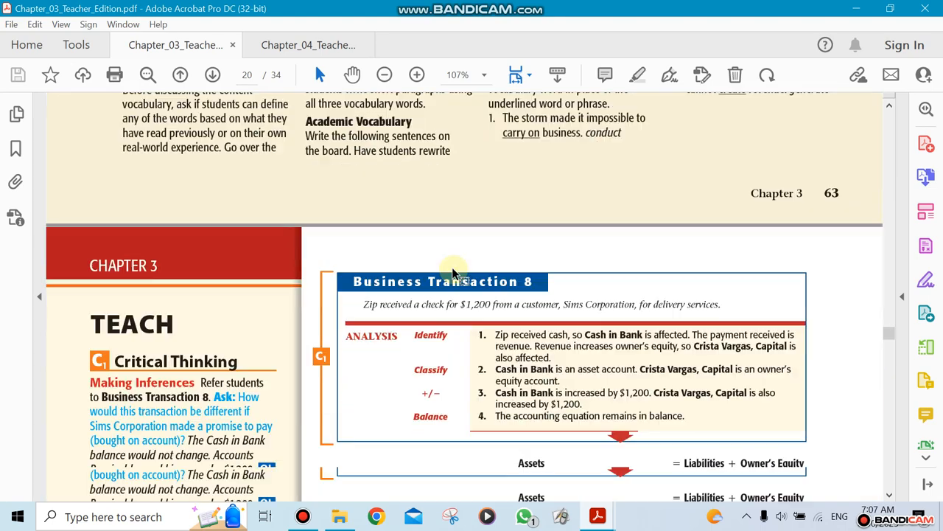
Step: Scroll past the Transaction 9 table to Withdrawals by the Owner and Transaction 10's $500 withdrawal
{"action": "scroll", "scroll_direction": "down", "scroll_amount": 3}
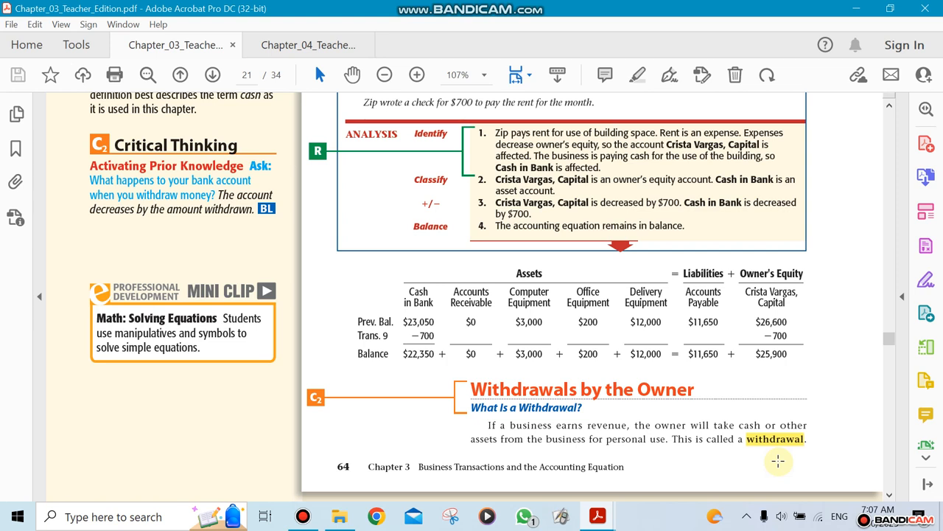
{"action": "scroll", "scroll_direction": "down", "scroll_amount": 3}
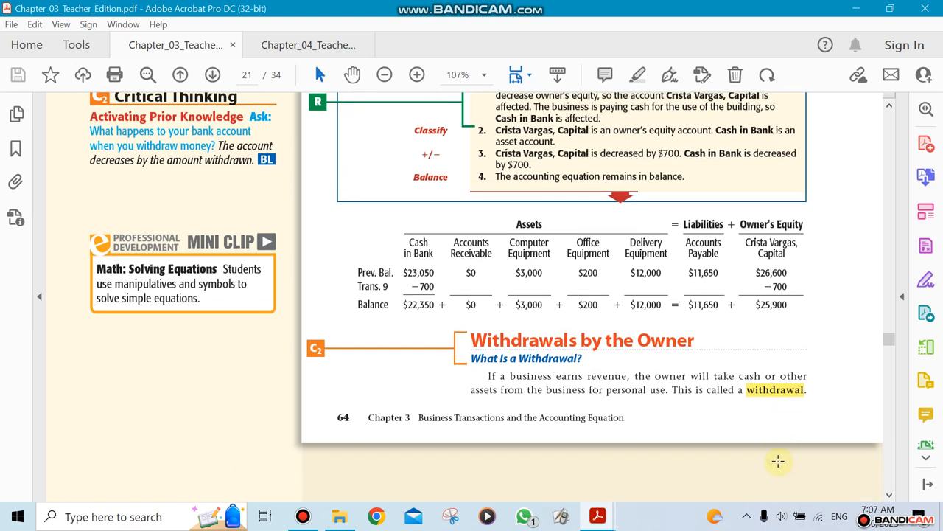
{"action": "mouse_move", "coordinate": [785, 466]}
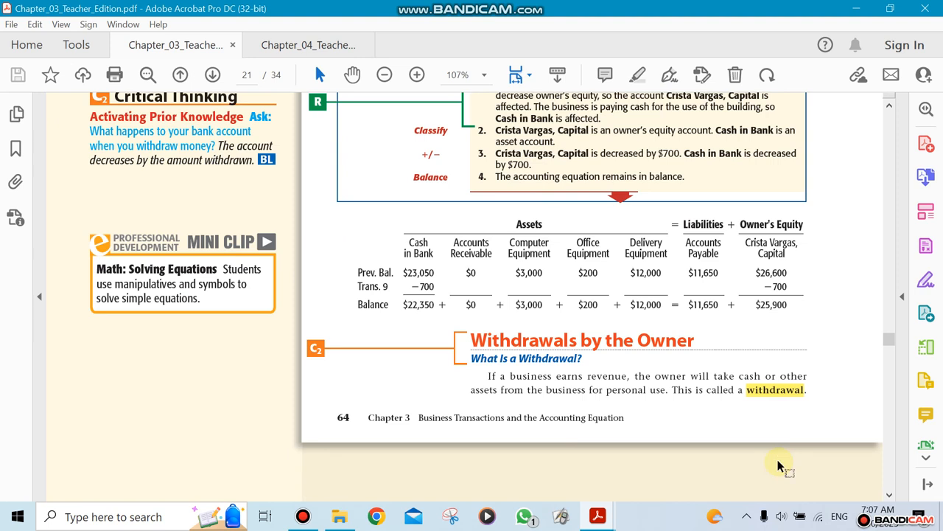
{"action": "mouse_move", "coordinate": [764, 440]}
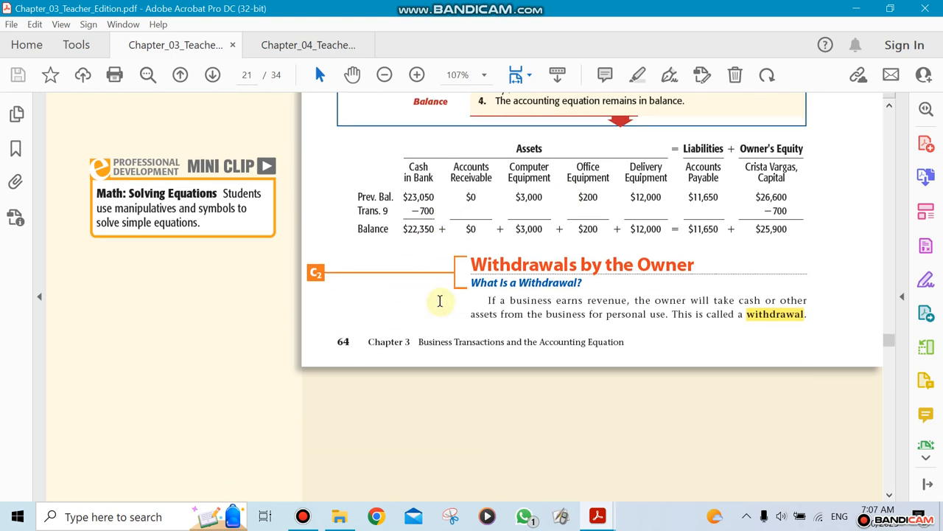
{"action": "scroll", "scroll_direction": "down", "scroll_amount": 3}
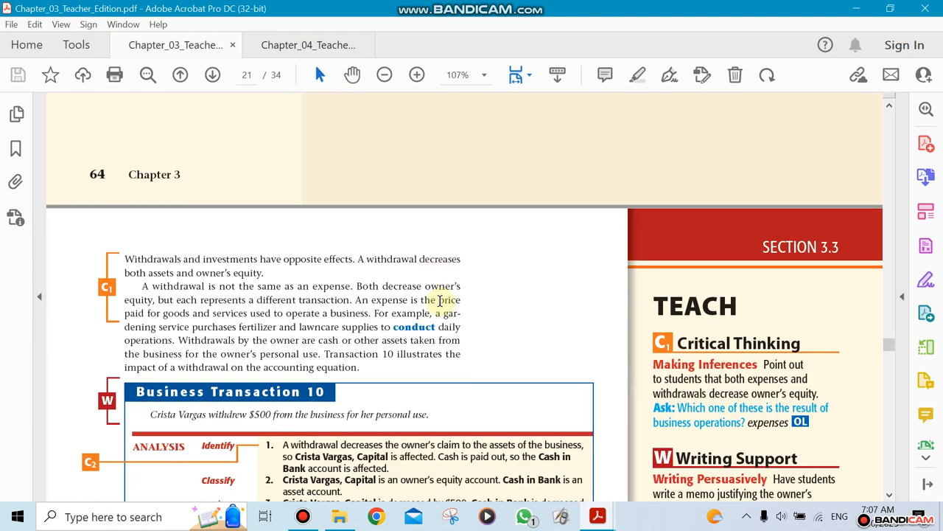
Step: Scroll to Transaction 10's balances—Cash in Bank $21,850, capital $25,400—and the summary table start
{"action": "left_click", "coordinate": [213, 75]}
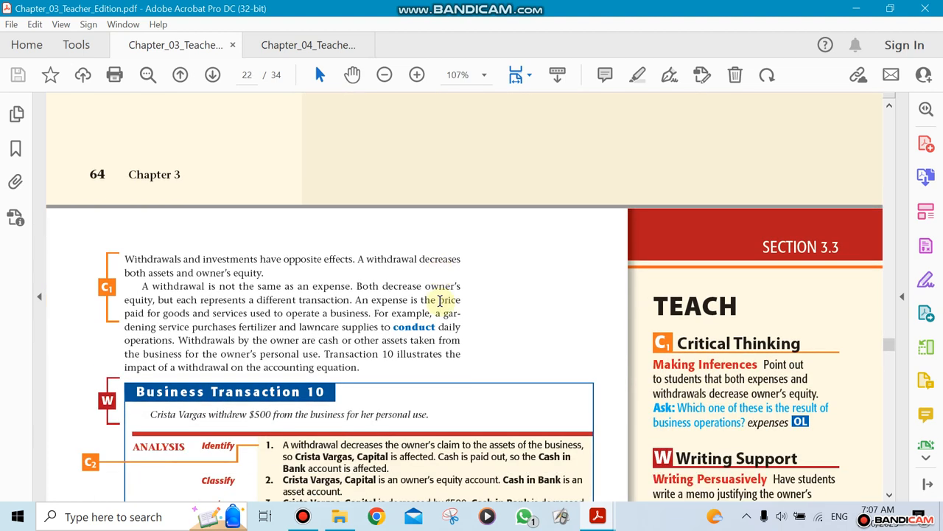
{"action": "scroll", "scroll_direction": "down", "scroll_amount": 3}
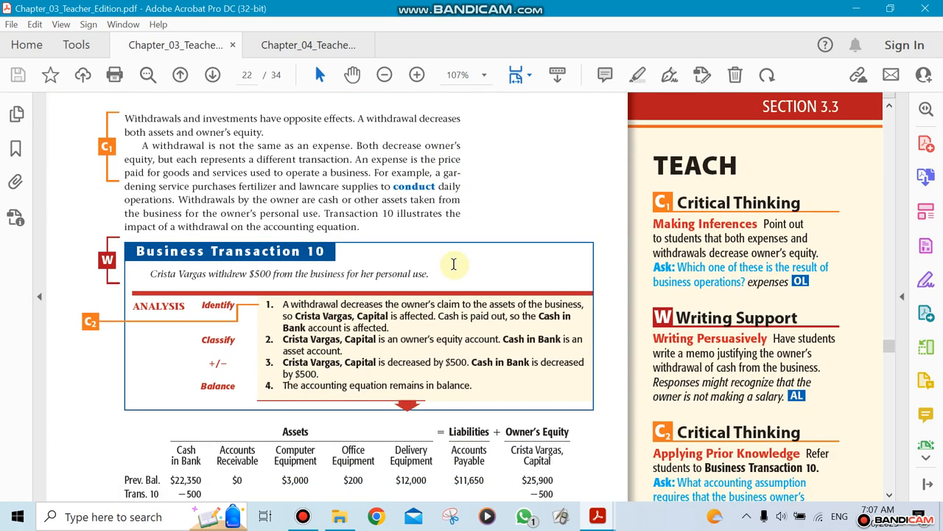
{"action": "mouse_move", "coordinate": [455, 271]}
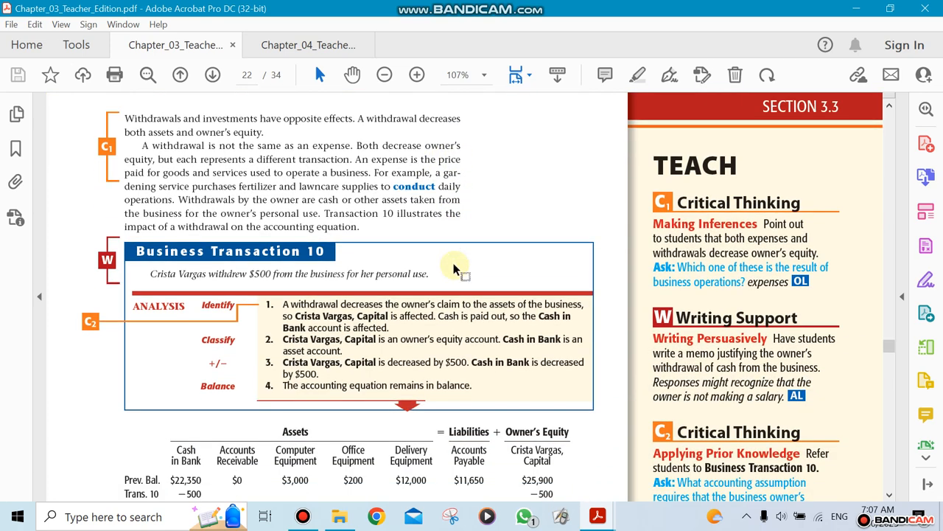
{"action": "scroll", "scroll_direction": "down", "scroll_amount": 3}
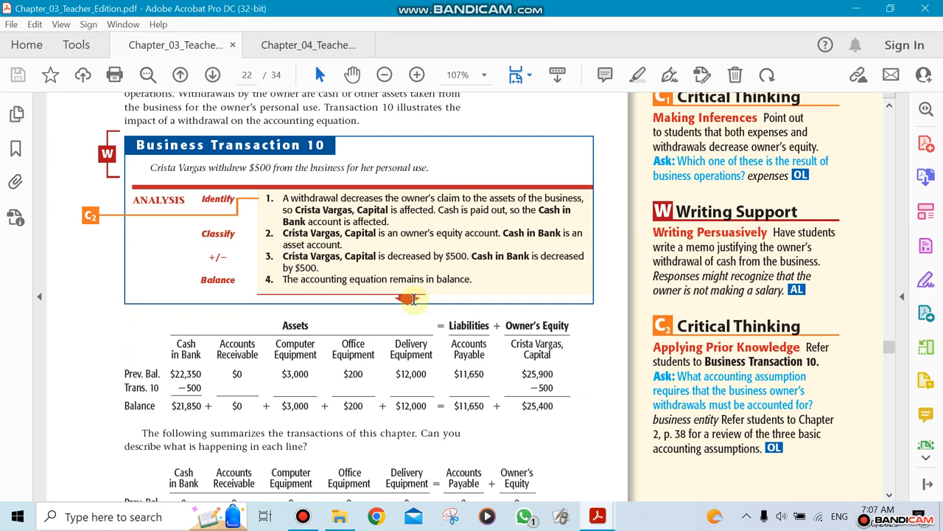
{"action": "scroll", "scroll_direction": "down", "scroll_amount": 3}
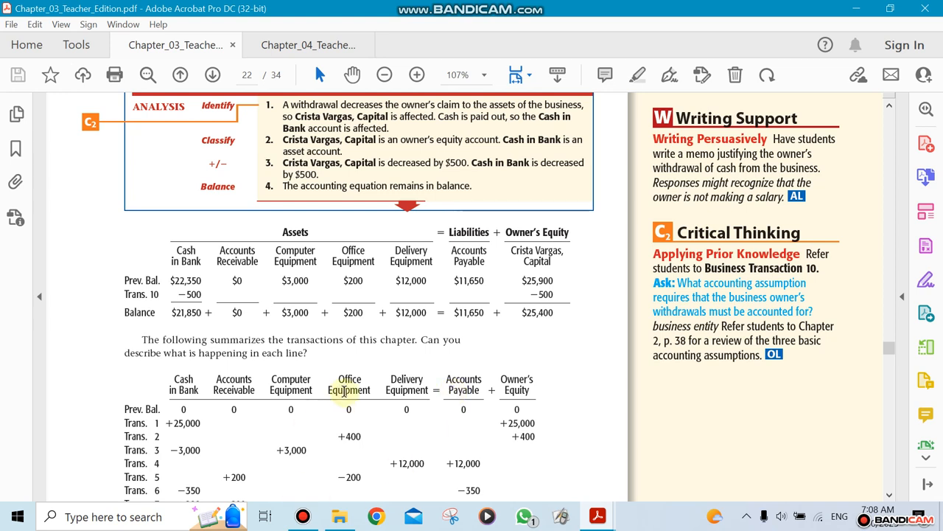
Step: Scroll slightly so the summary table shows through Transaction 10 and the Balance row
{"action": "scroll", "scroll_direction": "down", "scroll_amount": 3}
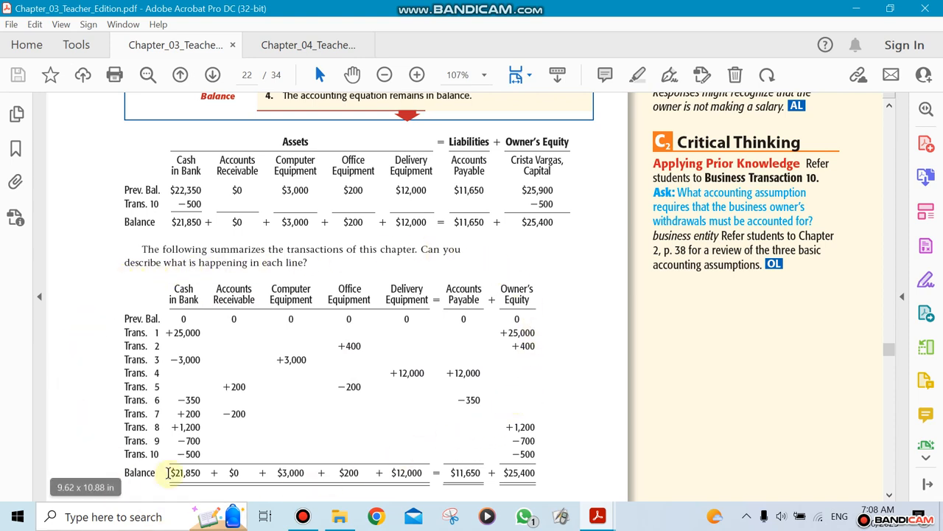
{"action": "mouse_move", "coordinate": [126, 258]}
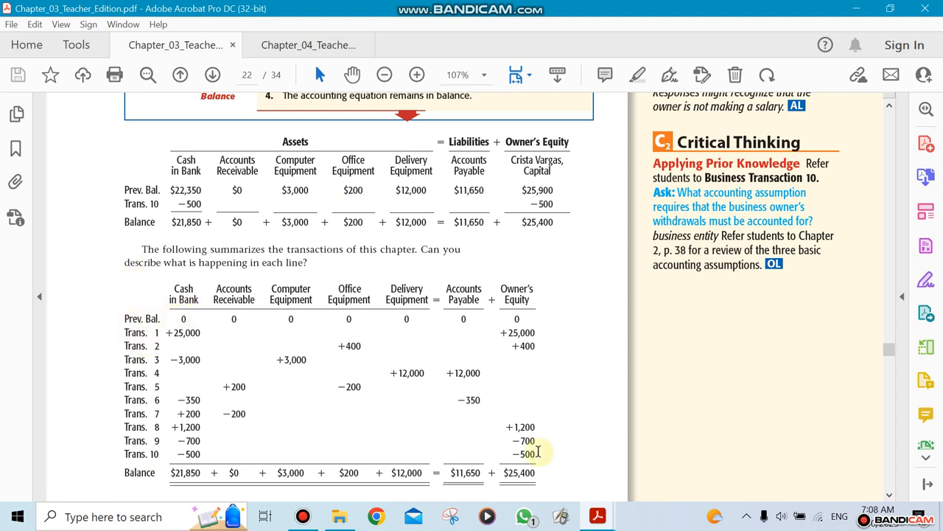
{"action": "mouse_move", "coordinate": [265, 295]}
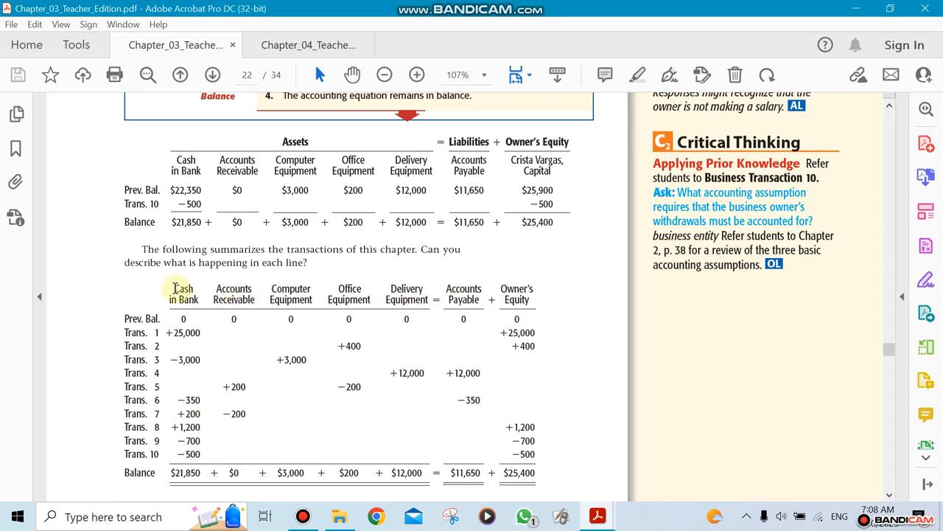
{"action": "mouse_move", "coordinate": [248, 301]}
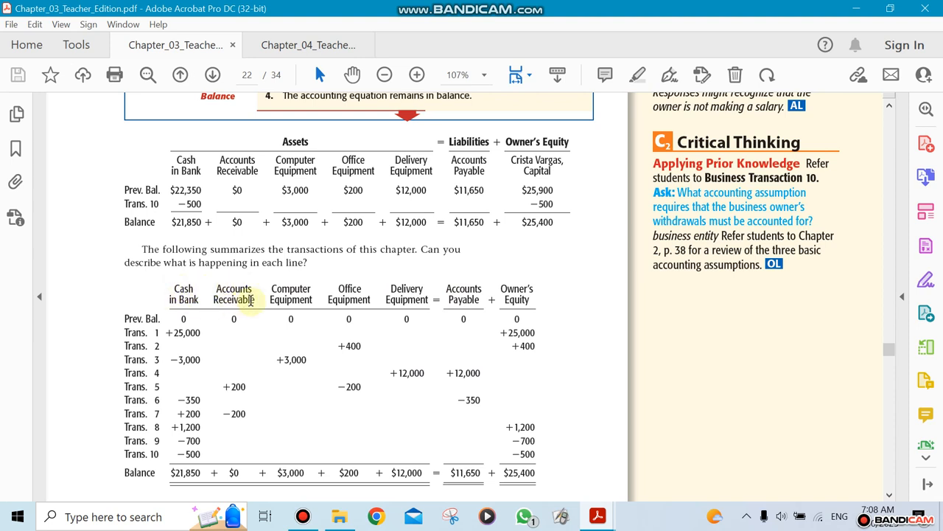
{"action": "mouse_move", "coordinate": [406, 299]}
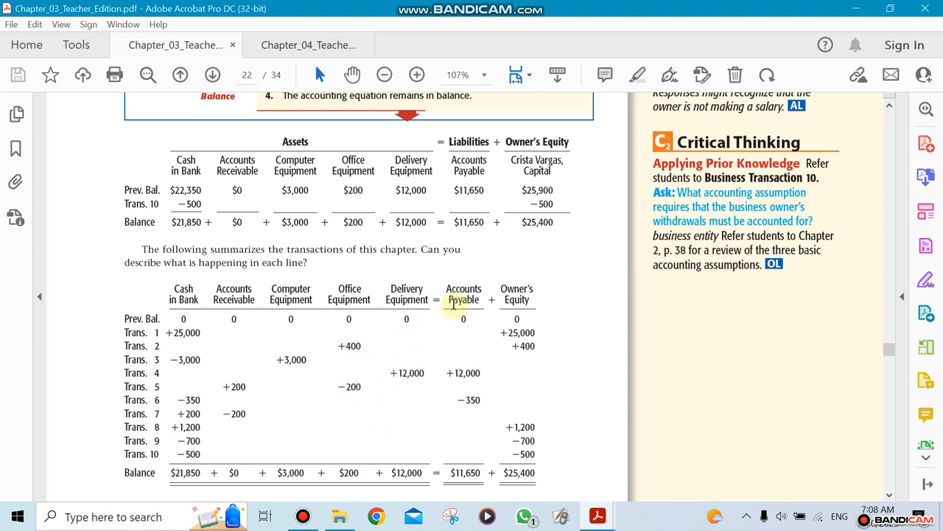
{"action": "mouse_move", "coordinate": [197, 310]}
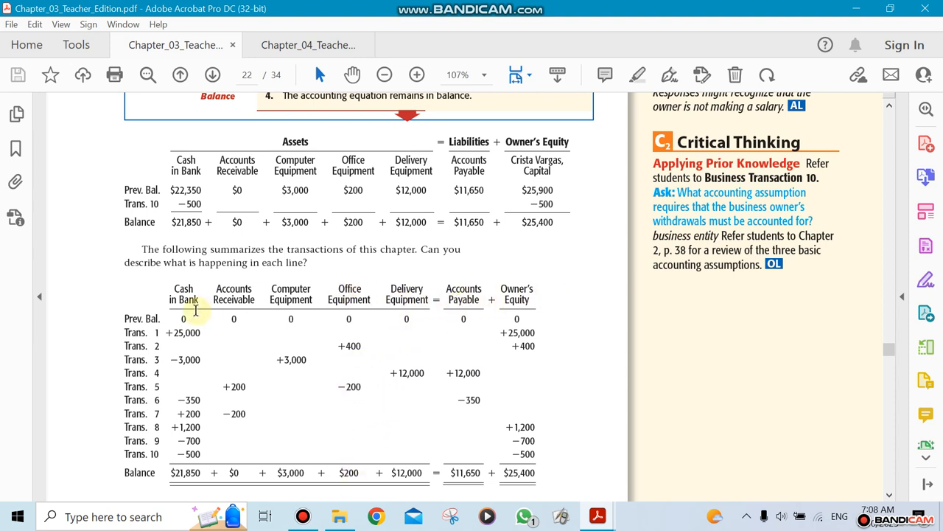
{"action": "mouse_move", "coordinate": [423, 420]}
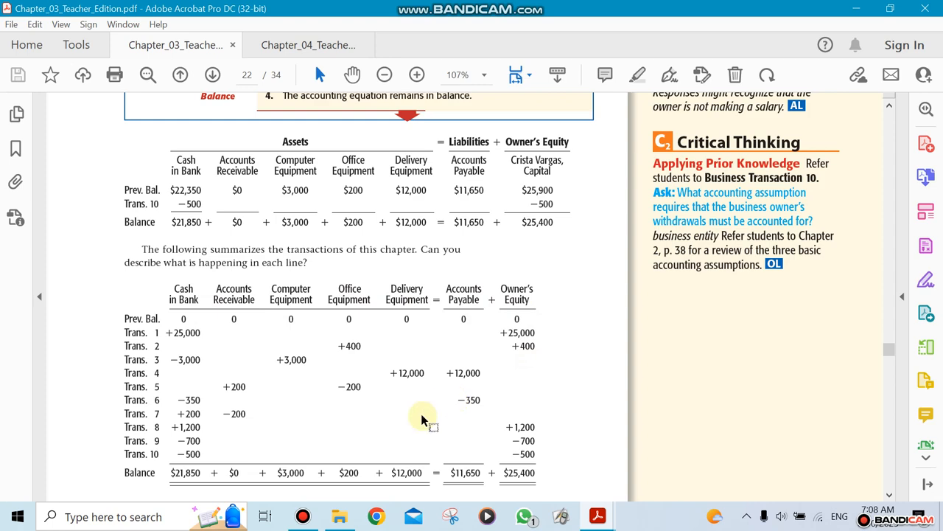
Step: Close the Chapter 3 document and scroll Chapter 4 to the Introducing Chapter 4 page, page 4 of 28
{"action": "scroll", "scroll_direction": "down", "scroll_amount": 3}
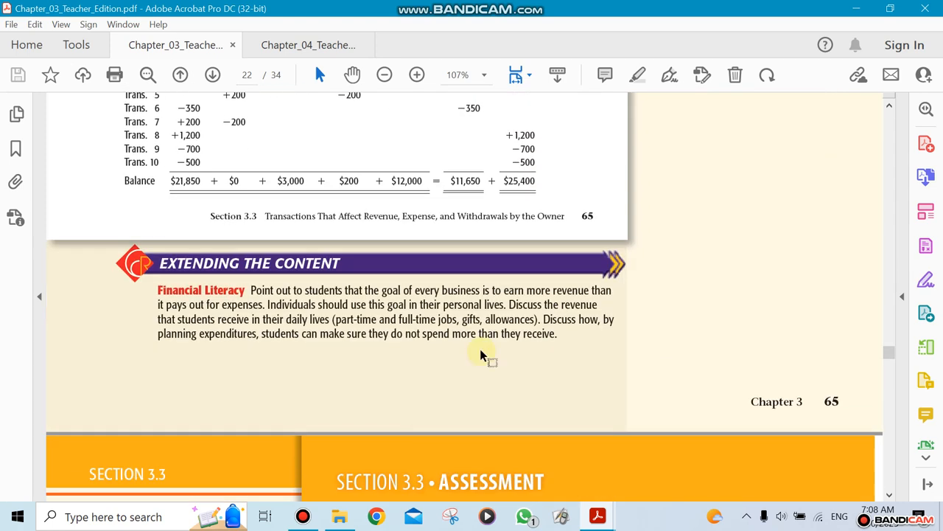
{"action": "left_click", "coordinate": [926, 8]}
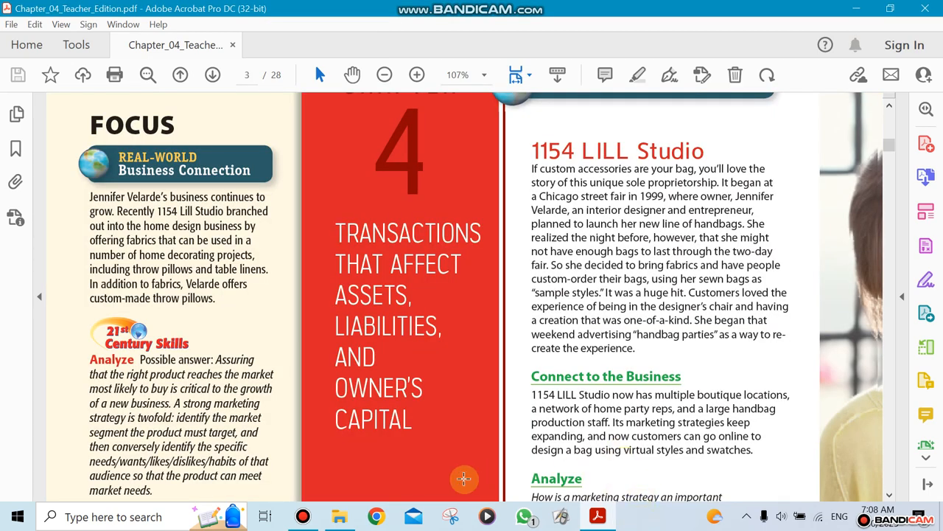
{"action": "scroll", "scroll_direction": "down", "scroll_amount": 3}
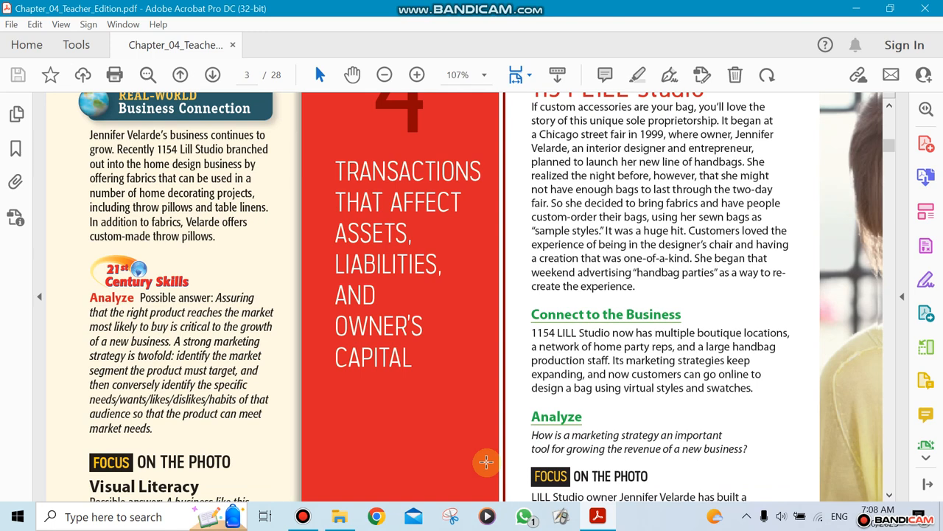
{"action": "mouse_move", "coordinate": [315, 237]}
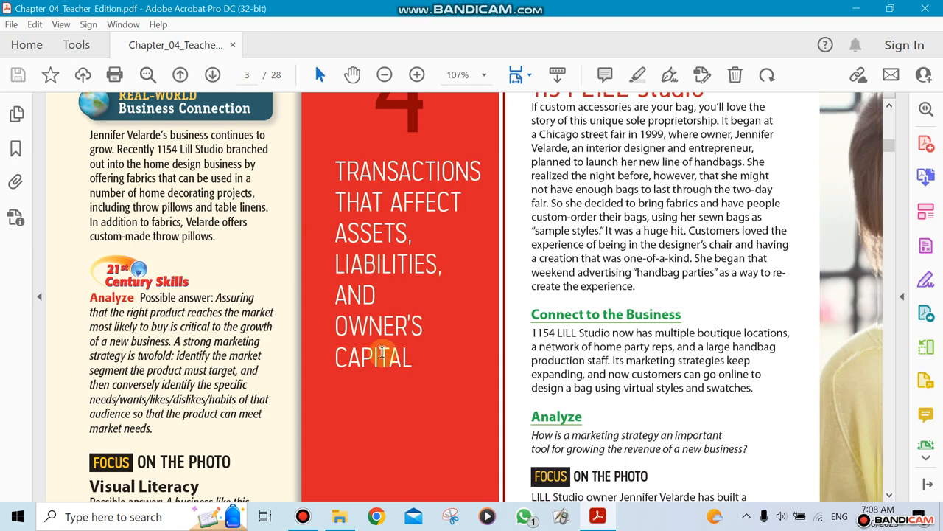
{"action": "mouse_move", "coordinate": [418, 229]}
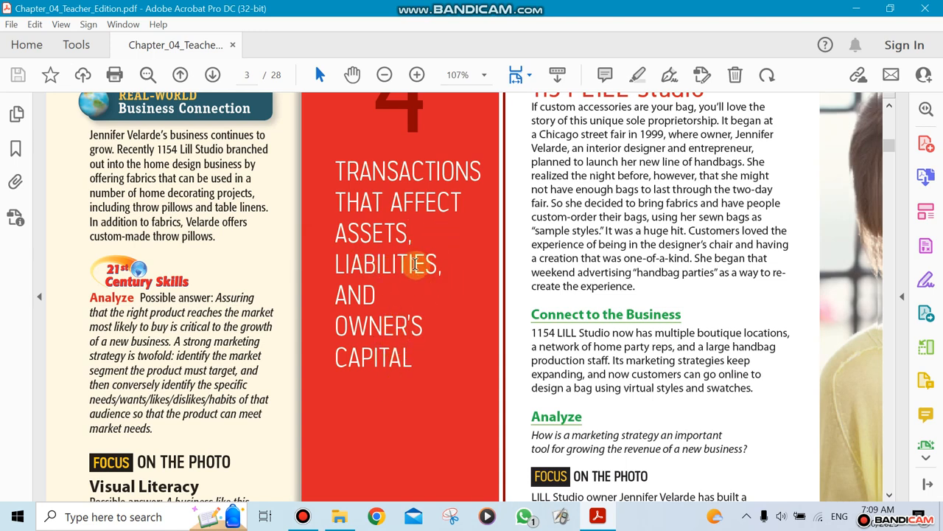
{"action": "scroll", "scroll_direction": "down", "scroll_amount": 3}
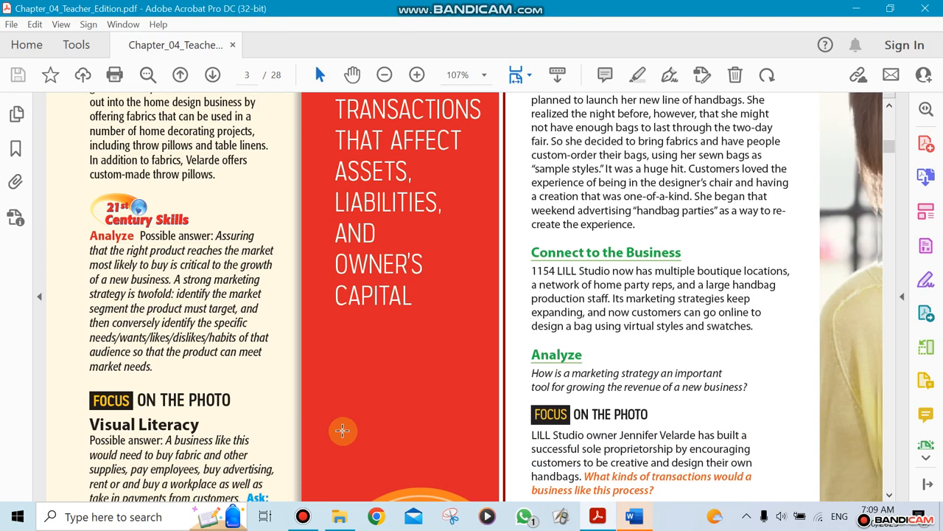
{"action": "scroll", "scroll_direction": "up", "scroll_amount": 3}
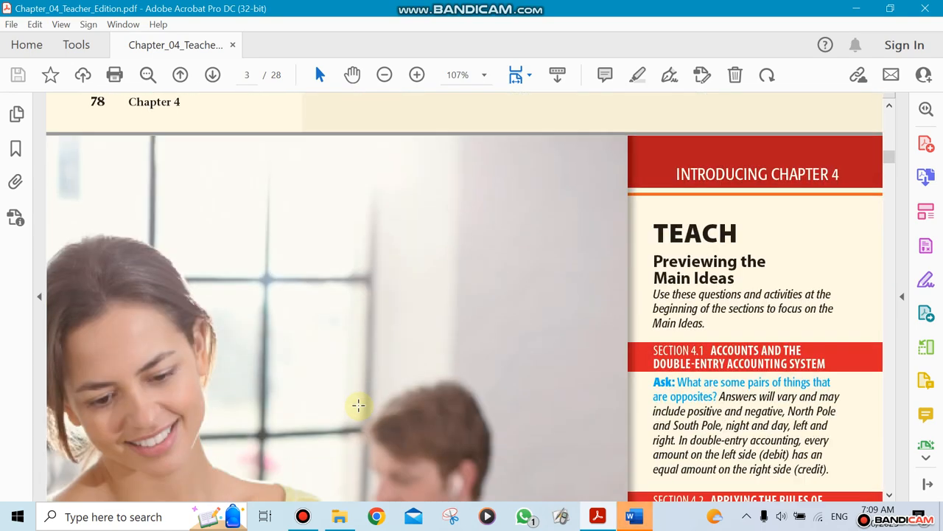
{"action": "scroll", "scroll_direction": "down", "scroll_amount": 3}
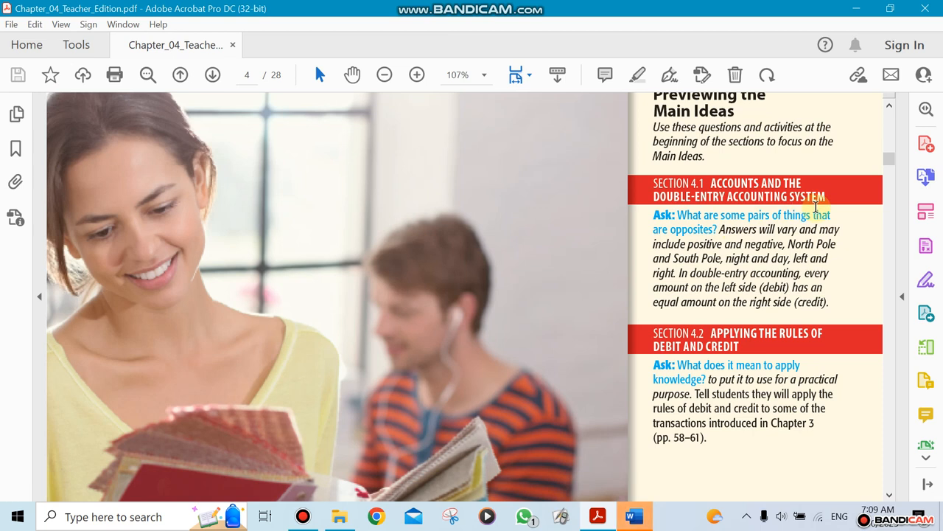
{"action": "mouse_move", "coordinate": [571, 311]}
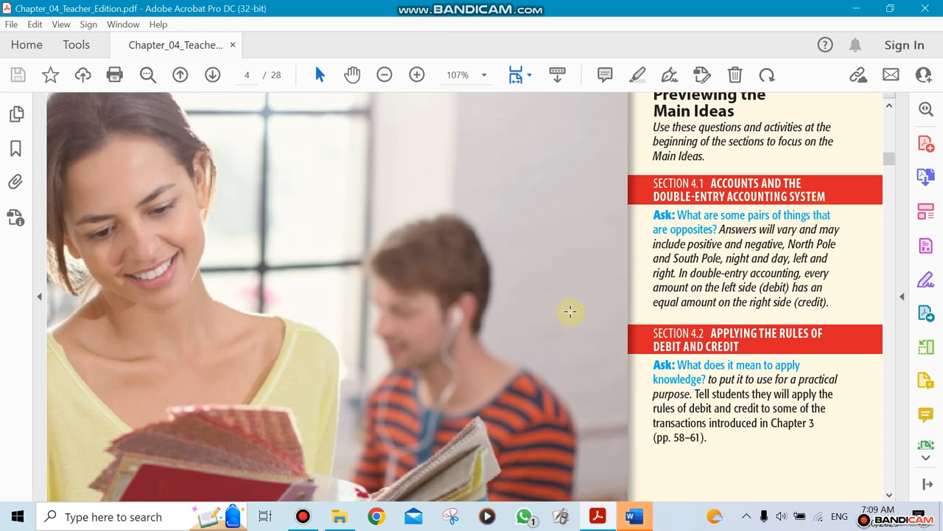
{"action": "mouse_move", "coordinate": [562, 309]}
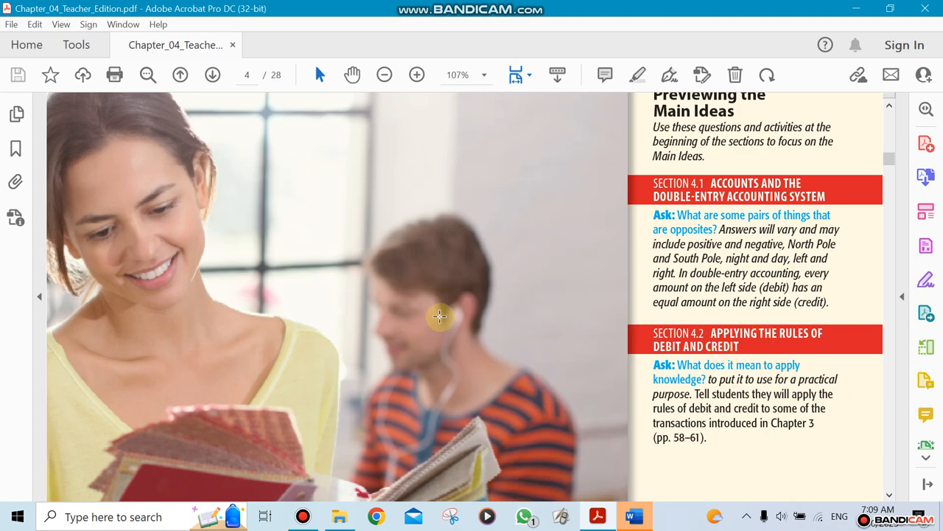
Step: Scroll past the Reading Guide and Chapter Objectives to page 80, the start of Section 4.1
{"action": "scroll", "scroll_direction": "down", "scroll_amount": 3}
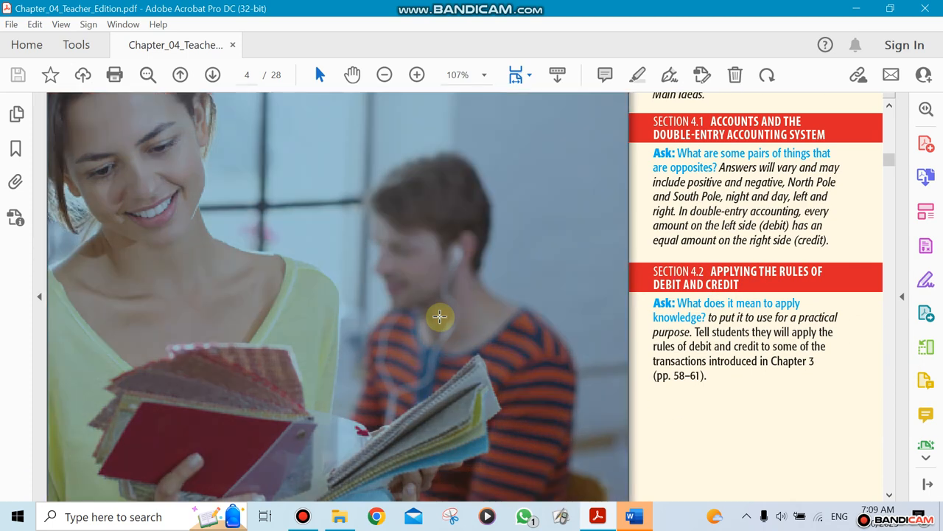
{"action": "scroll", "scroll_direction": "down", "scroll_amount": 3}
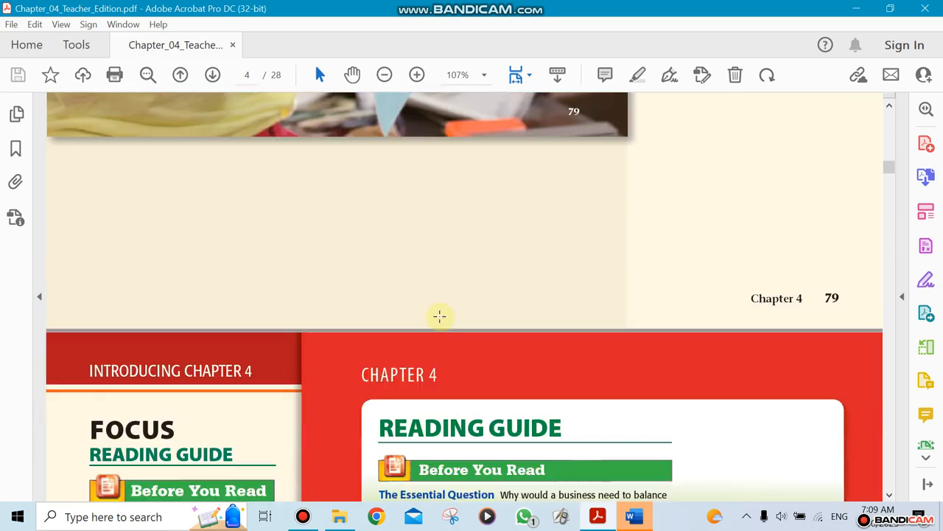
{"action": "scroll", "scroll_direction": "down", "scroll_amount": 3}
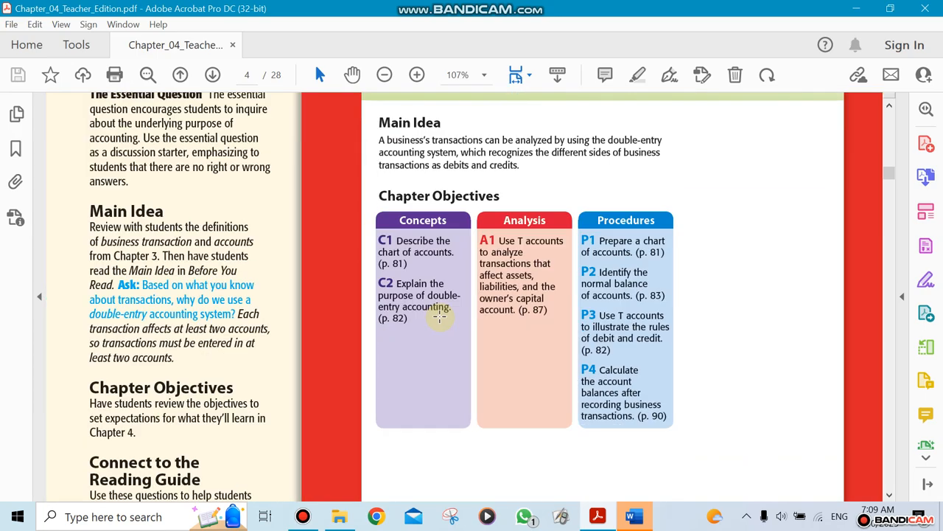
{"action": "scroll", "scroll_direction": "down", "scroll_amount": 3}
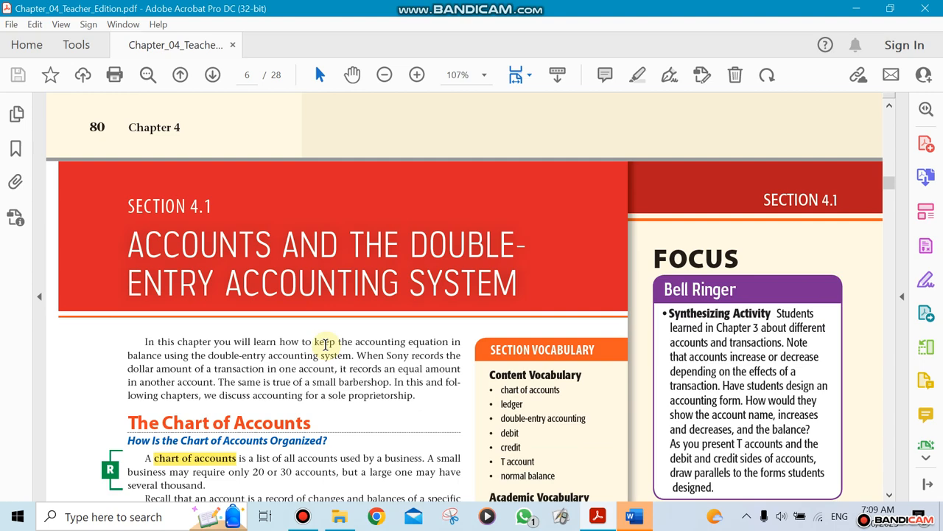
Step: Scroll through The Chart of Accounts to page 81's vocabulary band and the Zip Delivery Service chart of accounts
{"action": "scroll", "scroll_direction": "down", "scroll_amount": 3}
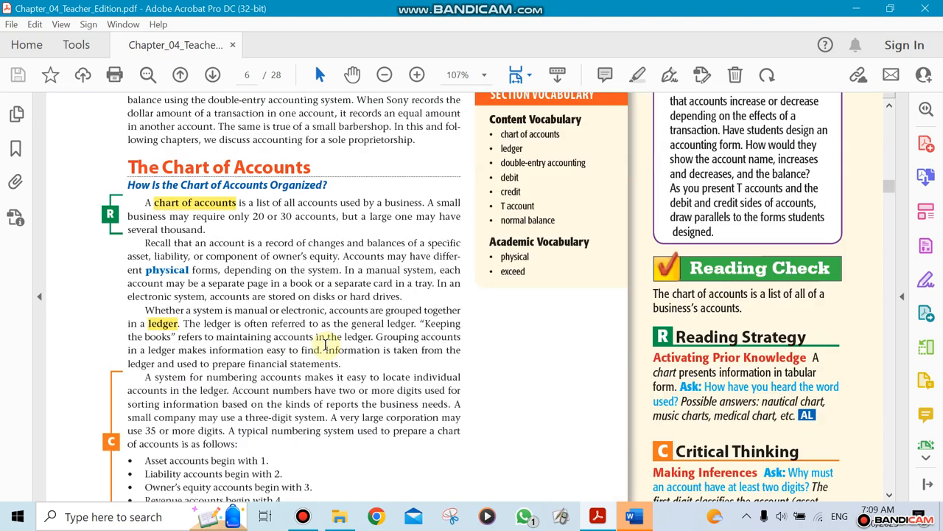
{"action": "scroll", "scroll_direction": "down", "scroll_amount": 3}
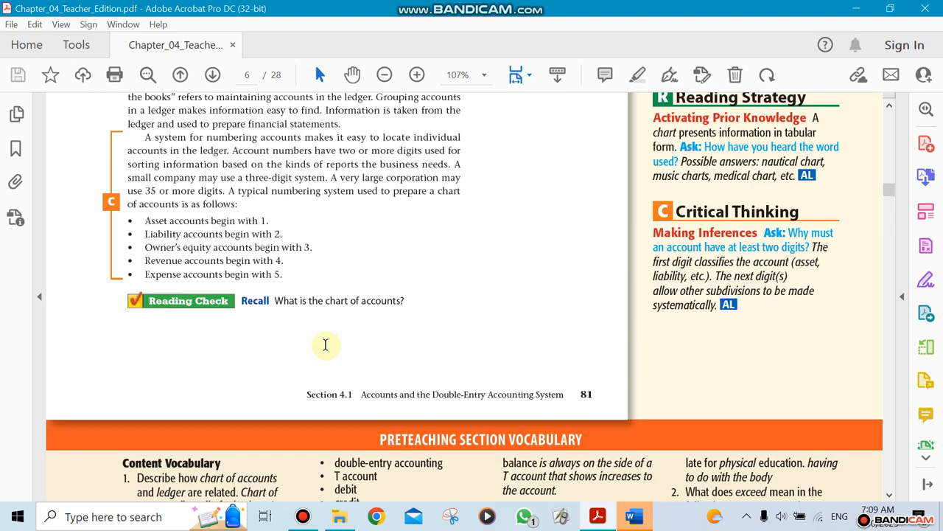
{"action": "scroll", "scroll_direction": "up", "scroll_amount": 3}
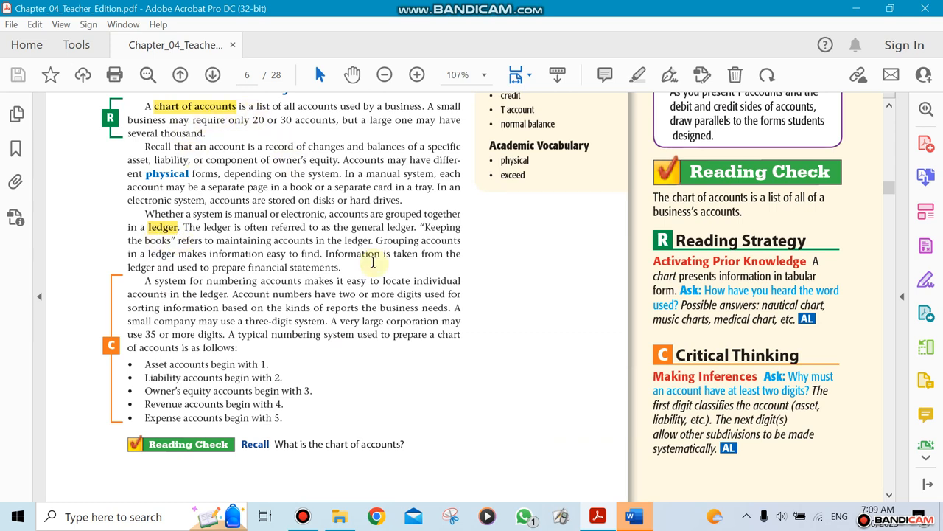
{"action": "scroll", "scroll_direction": "down", "scroll_amount": 3}
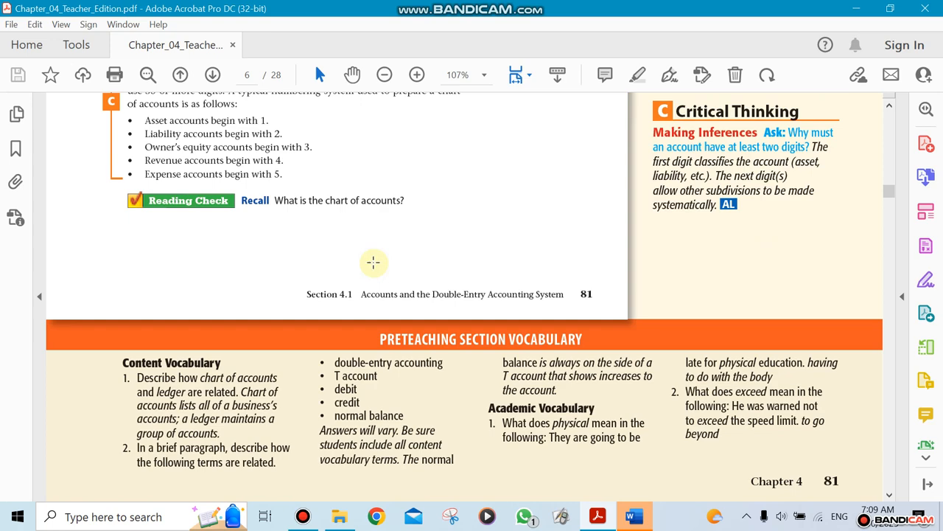
{"action": "scroll", "scroll_direction": "down", "scroll_amount": 3}
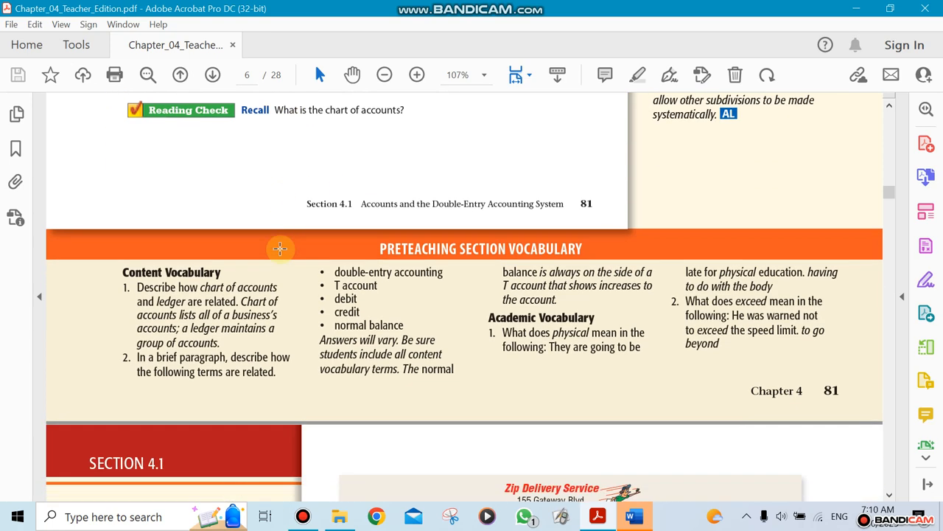
{"action": "scroll", "scroll_direction": "down", "scroll_amount": 3}
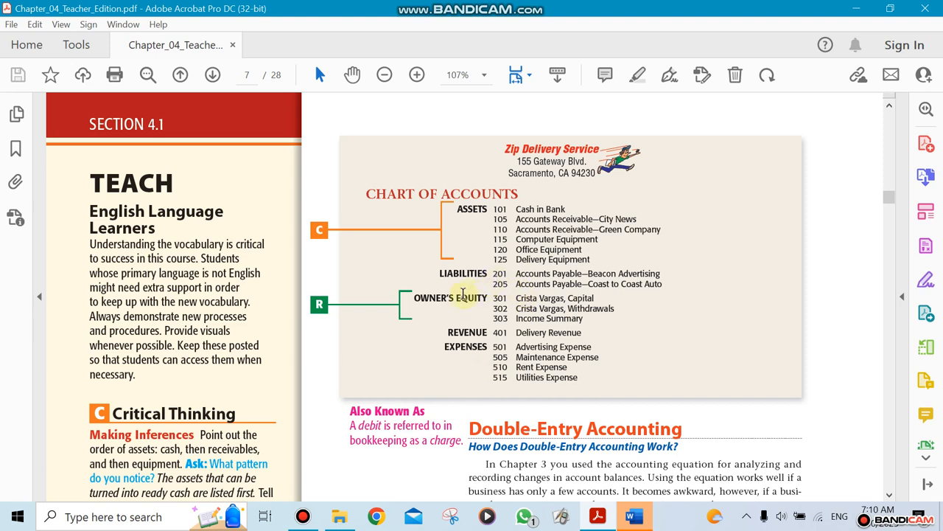
{"action": "mouse_move", "coordinate": [484, 332]}
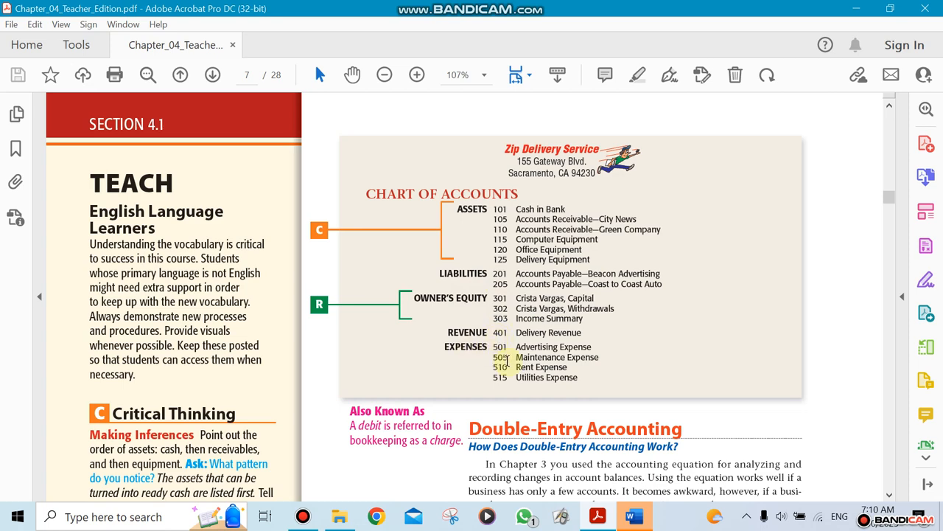
Step: Scroll past page 82's T Accounts illustration to page 83's rules for asset accounts and normal balance
{"action": "scroll", "scroll_direction": "down", "scroll_amount": 3}
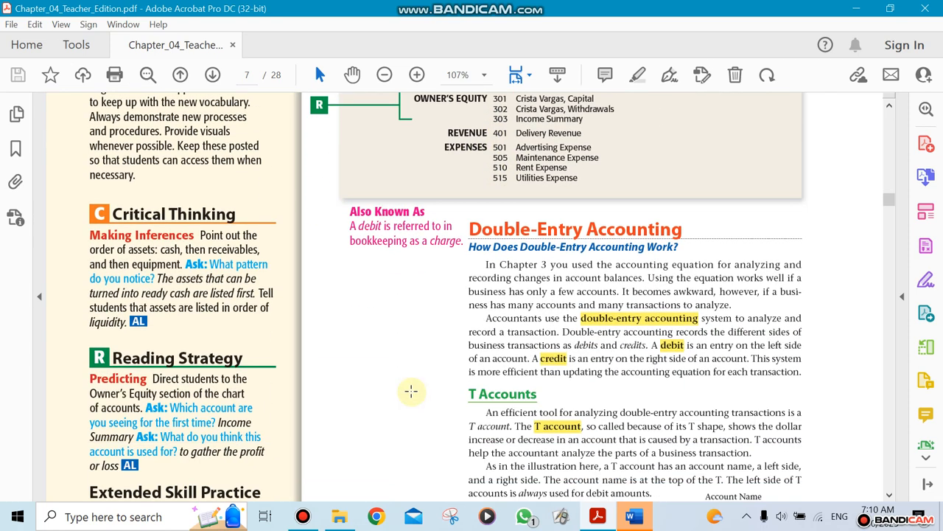
{"action": "scroll", "scroll_direction": "down", "scroll_amount": 3}
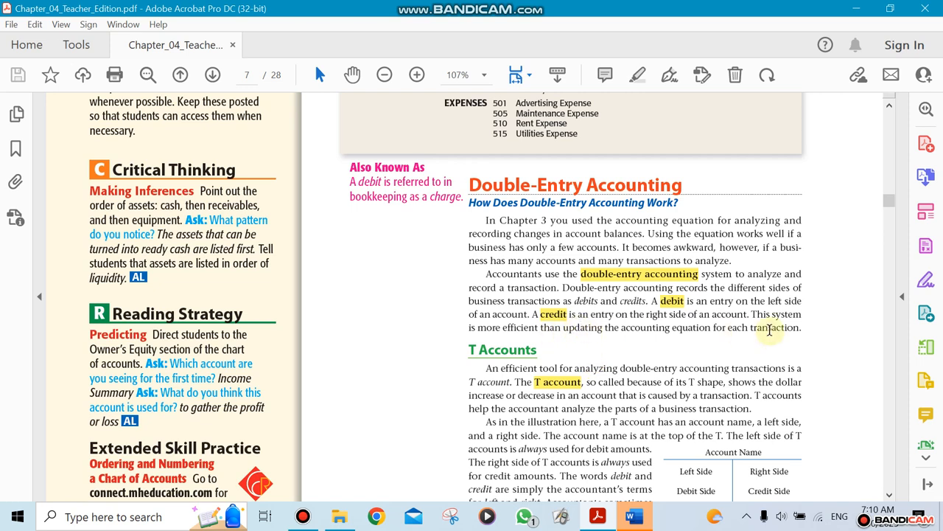
{"action": "scroll", "scroll_direction": "down", "scroll_amount": 3}
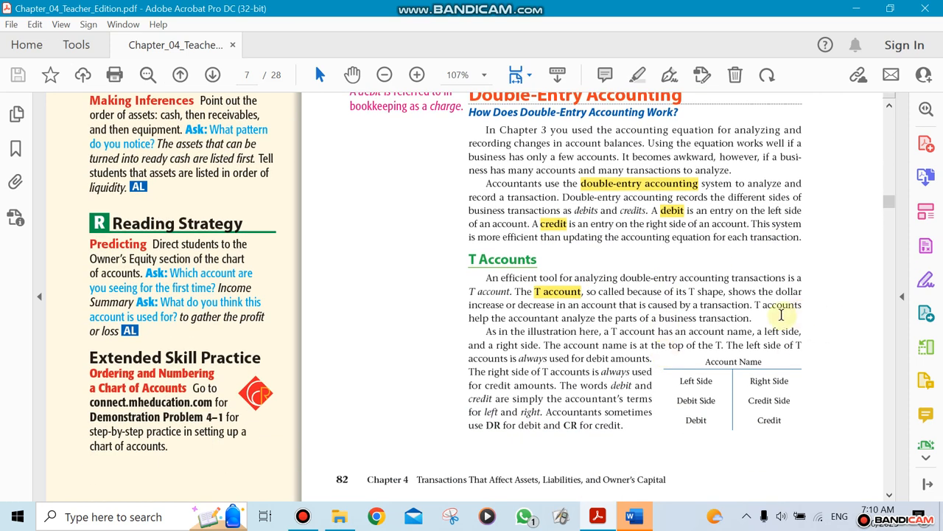
{"action": "mouse_move", "coordinate": [721, 381]}
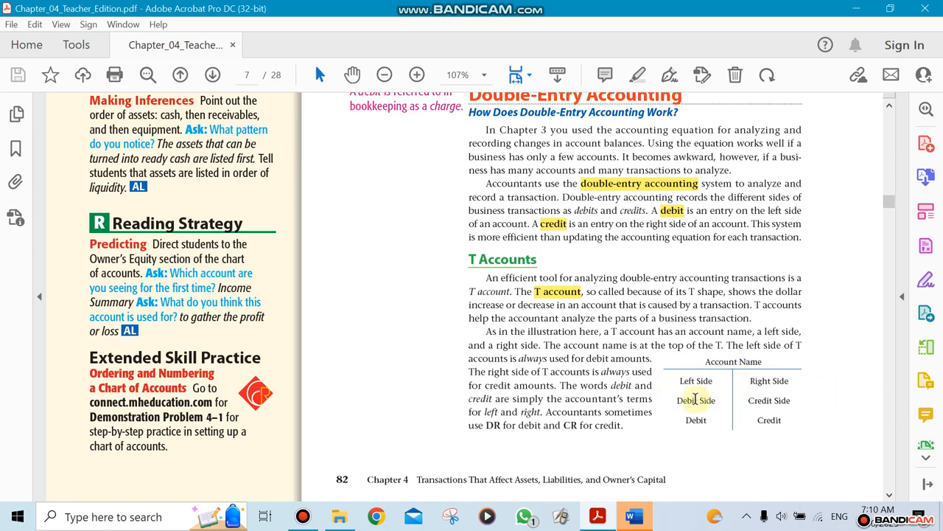
{"action": "mouse_move", "coordinate": [769, 403]}
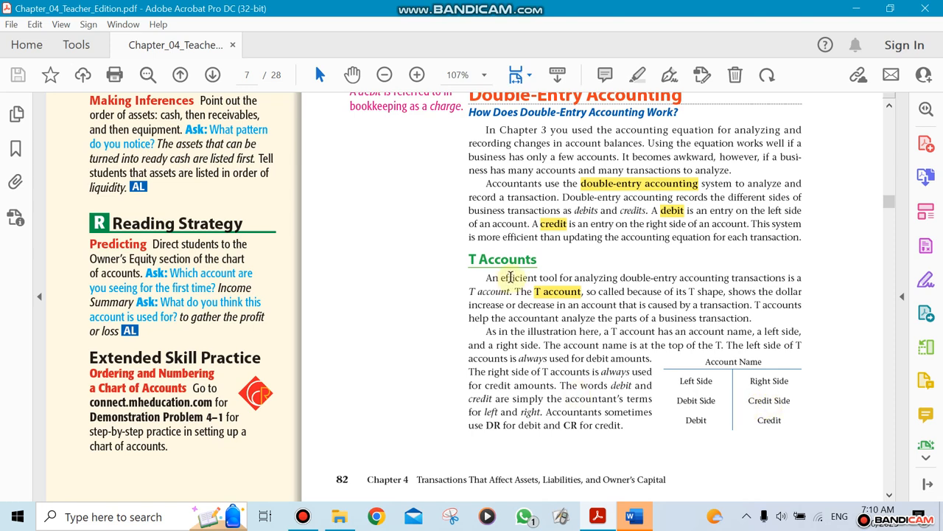
{"action": "scroll", "scroll_direction": "down", "scroll_amount": 3}
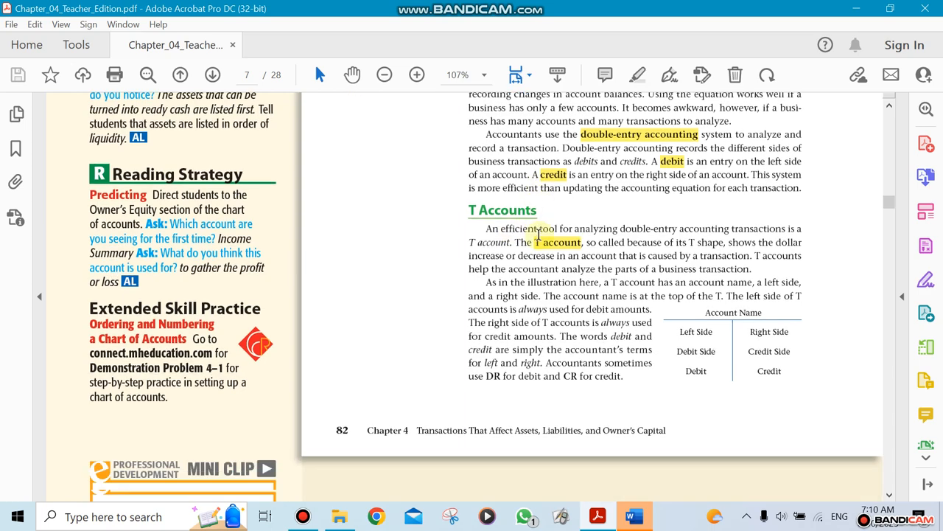
{"action": "scroll", "scroll_direction": "down", "scroll_amount": 3}
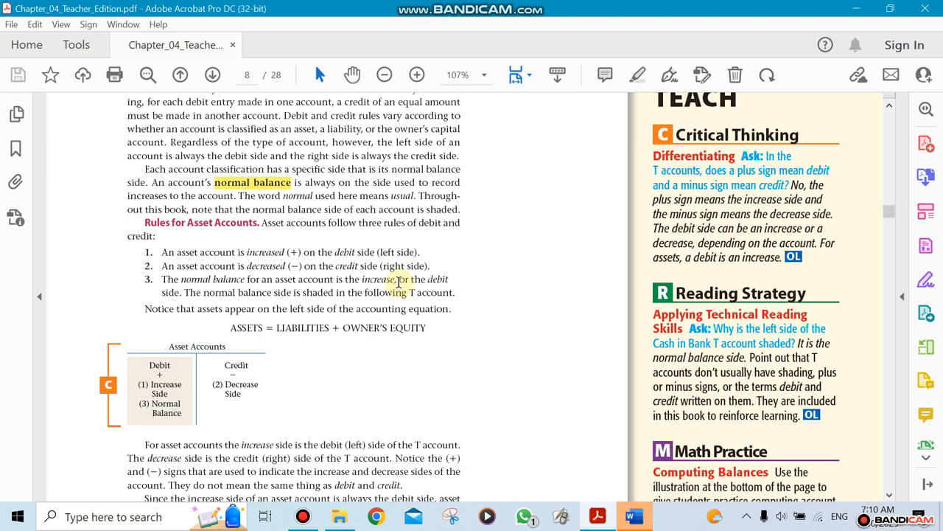
Step: Scroll through the asset and liability rules to page 84's Crista Vargas, Capital T account with $3,450 credit balance
{"action": "scroll", "scroll_direction": "down", "scroll_amount": 3}
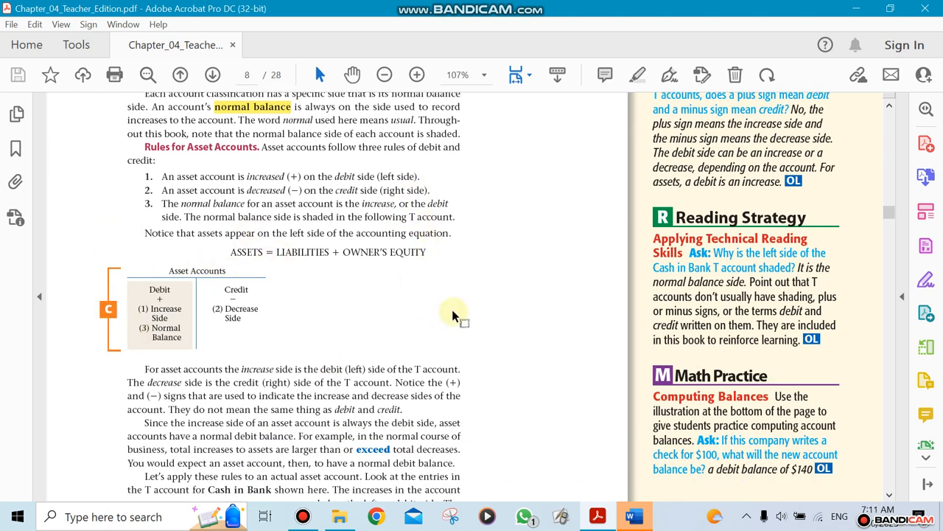
{"action": "scroll", "scroll_direction": "down", "scroll_amount": 3}
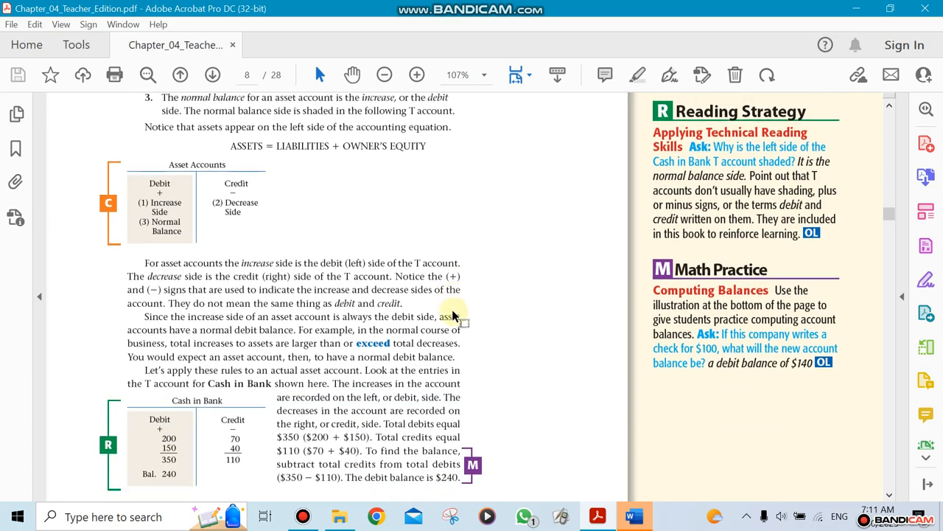
{"action": "scroll", "scroll_direction": "down", "scroll_amount": 3}
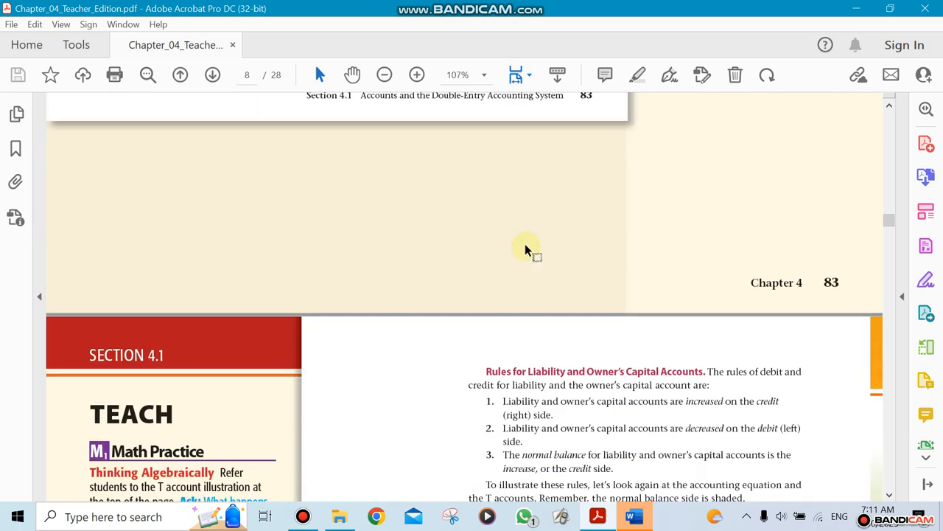
{"action": "scroll", "scroll_direction": "down", "scroll_amount": 3}
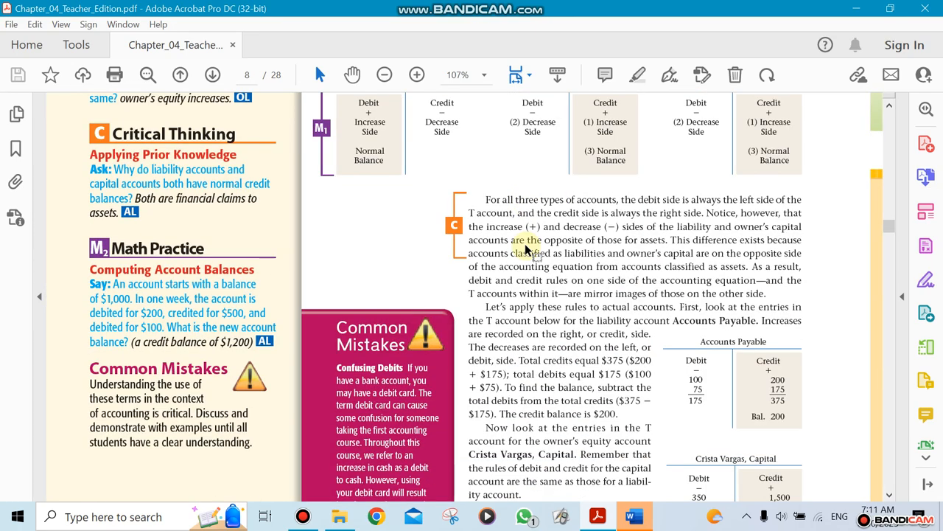
{"action": "scroll", "scroll_direction": "down", "scroll_amount": 3}
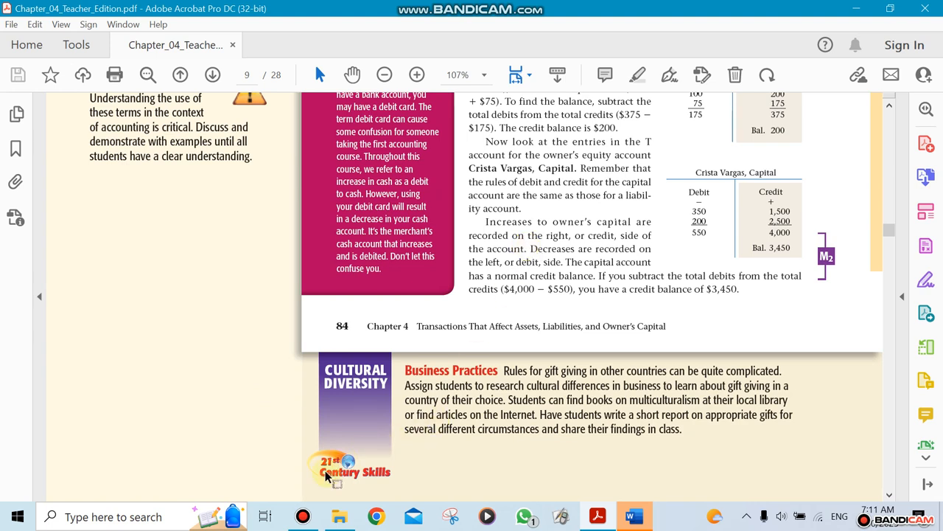
{"action": "mouse_move", "coordinate": [303, 516]}
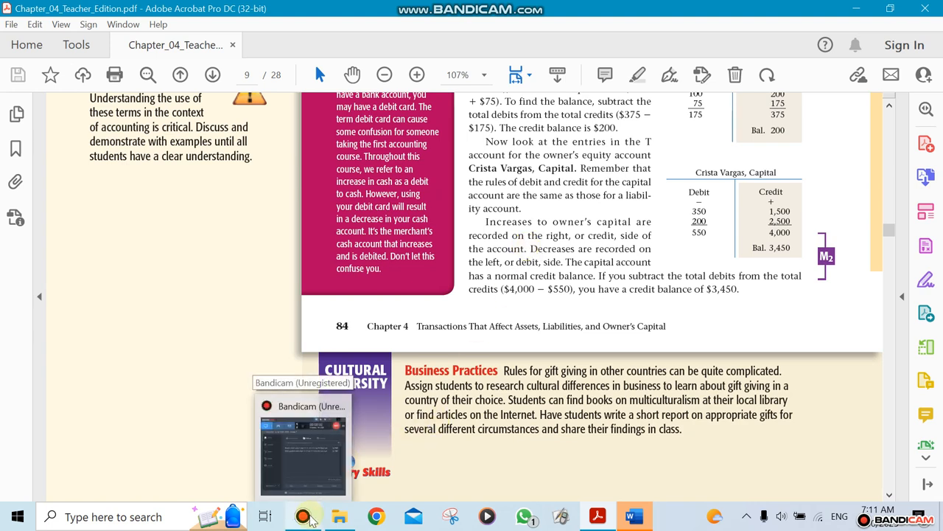